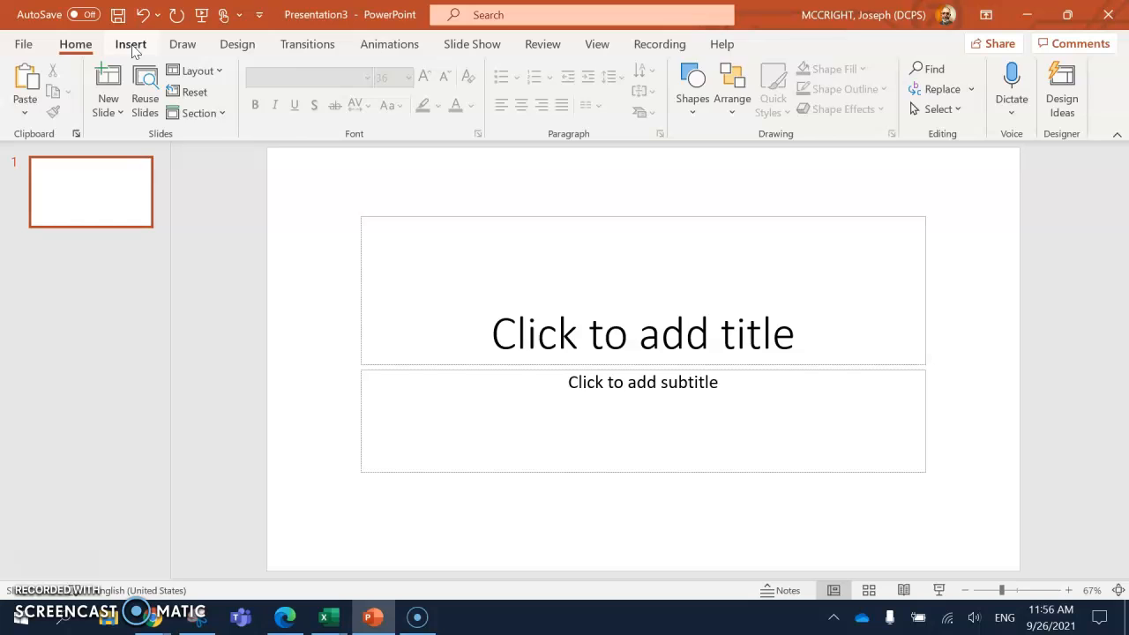
Search online pictures for 'cook' and browse the Creative Commons results.
click(162, 84)
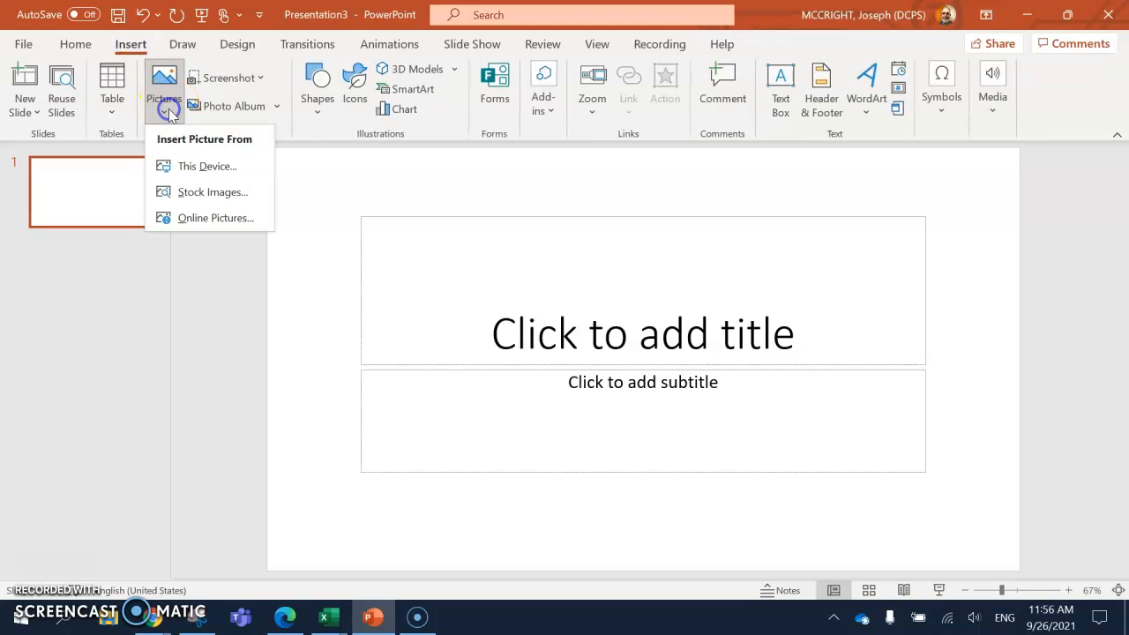
click(215, 218)
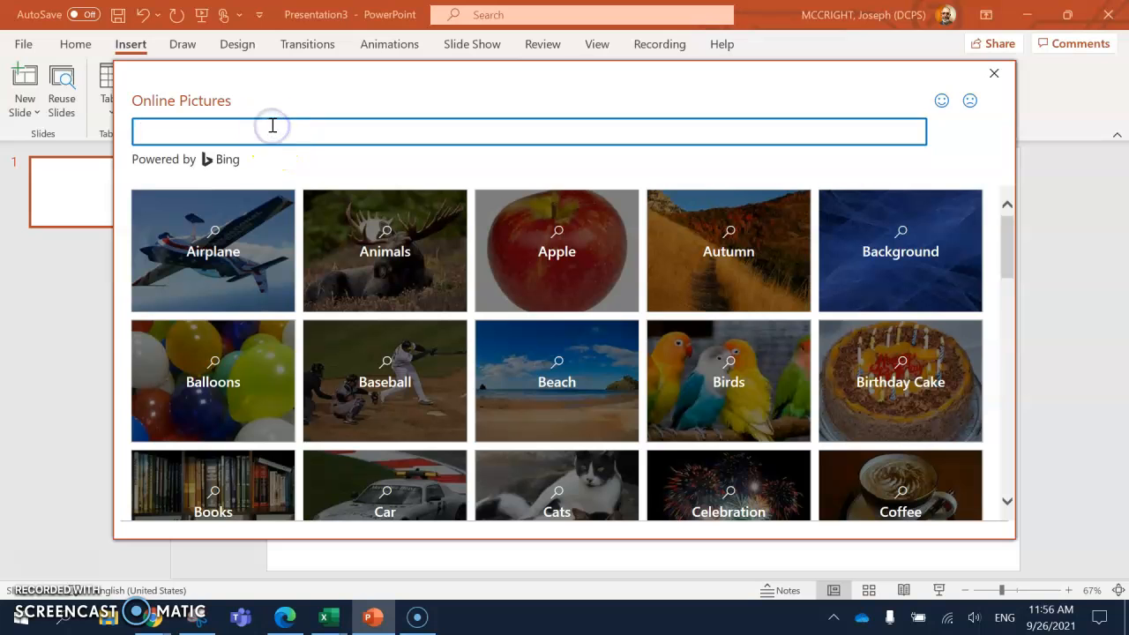
text(cook)
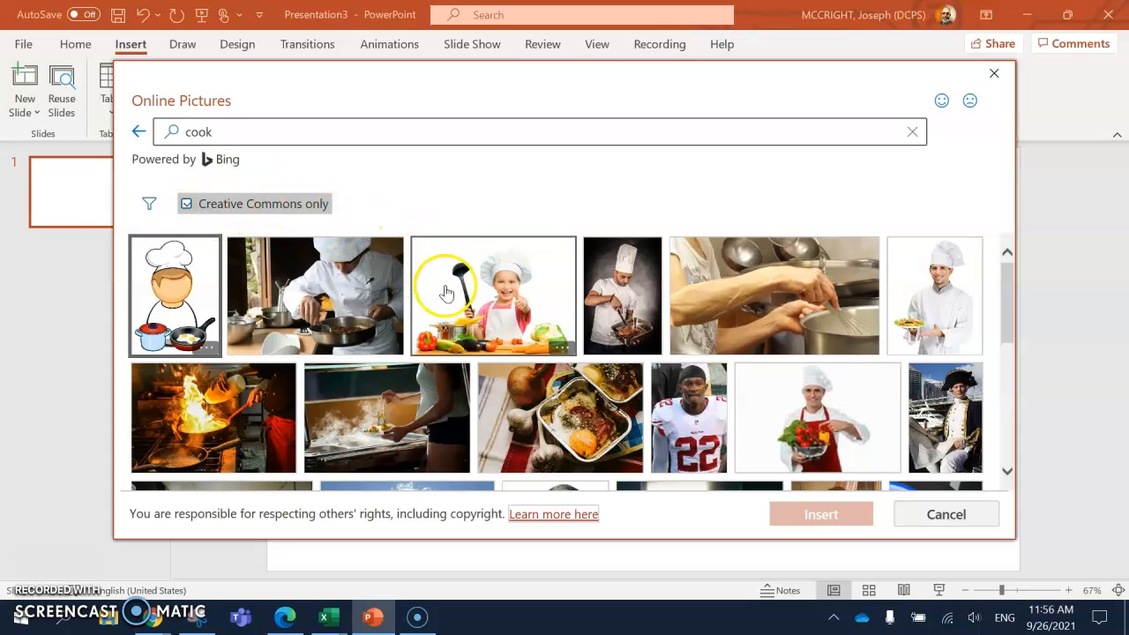
scroll(down, 3)
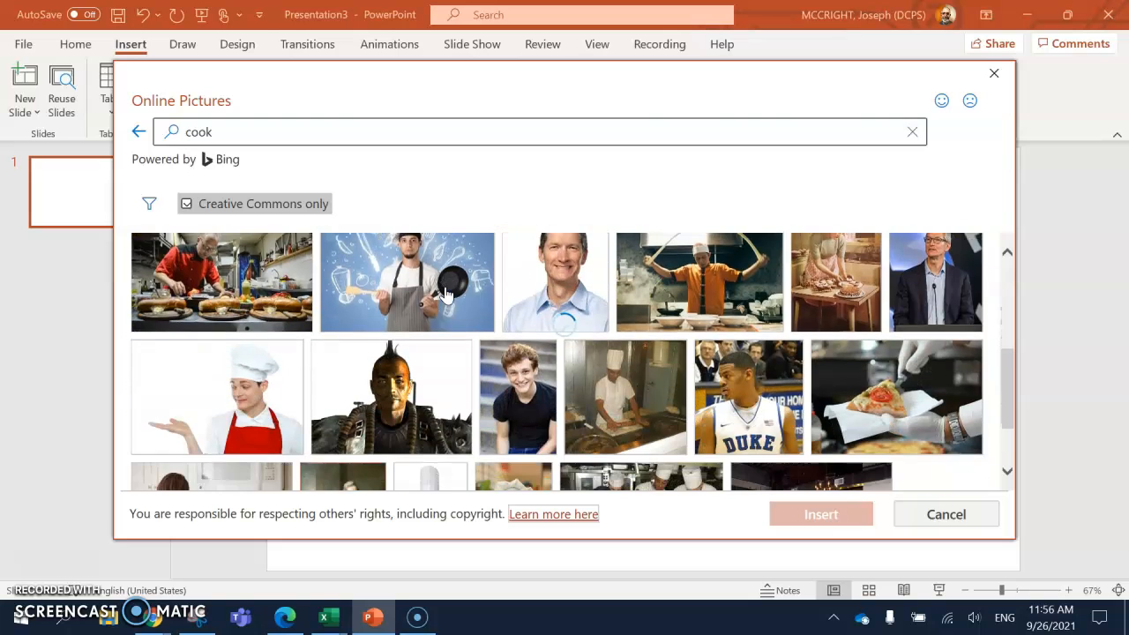
scroll(down, 3)
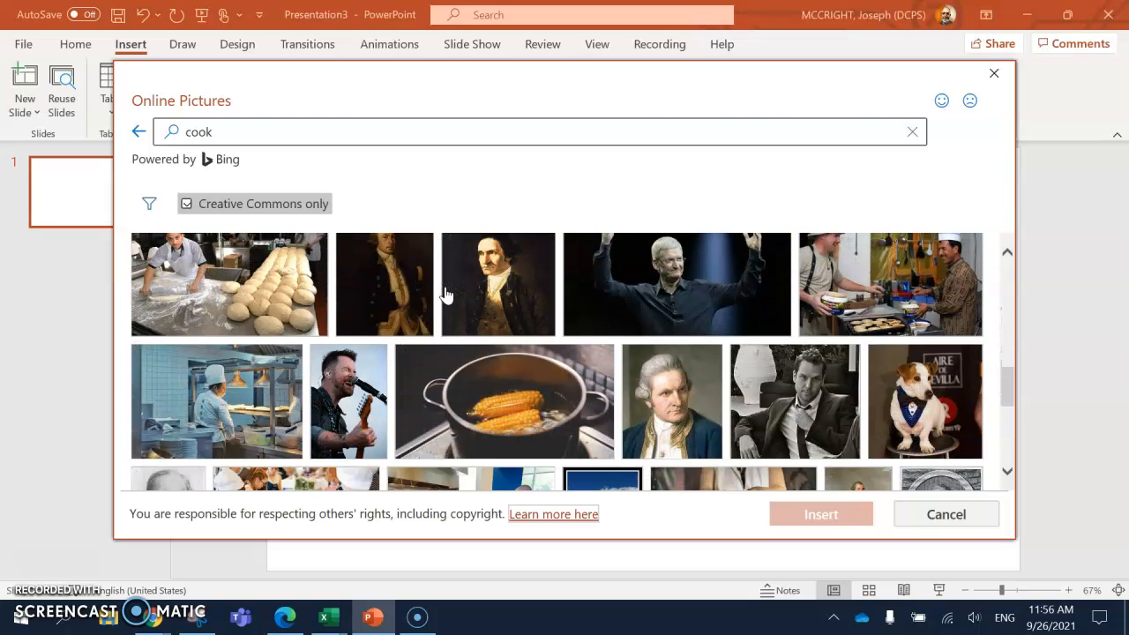
scroll(down, 3)
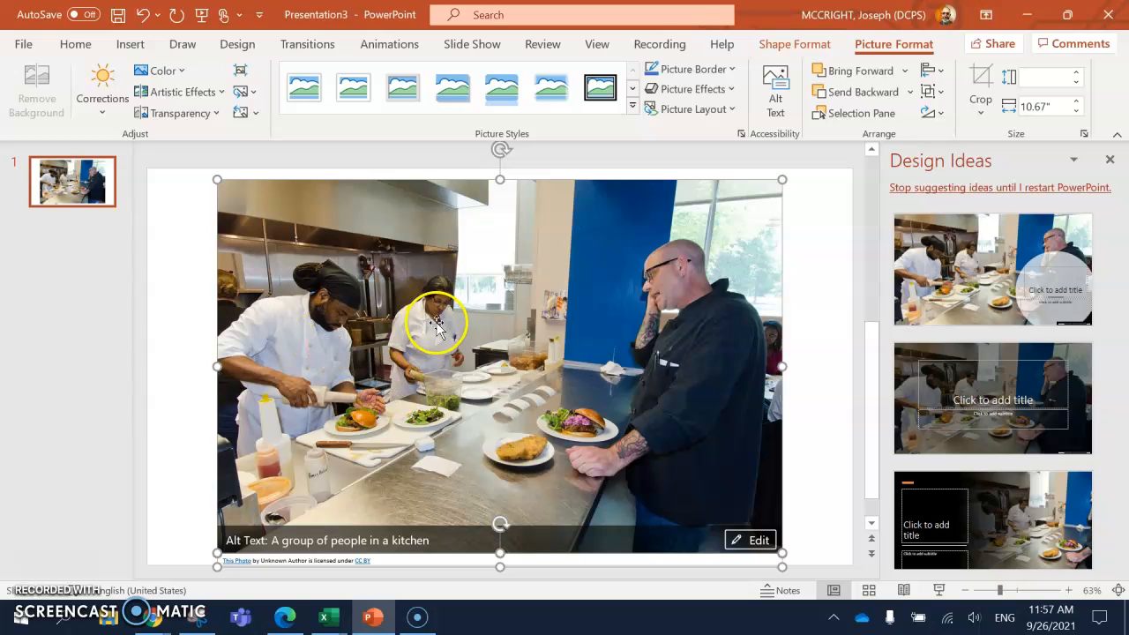
mouse_move(309, 362)
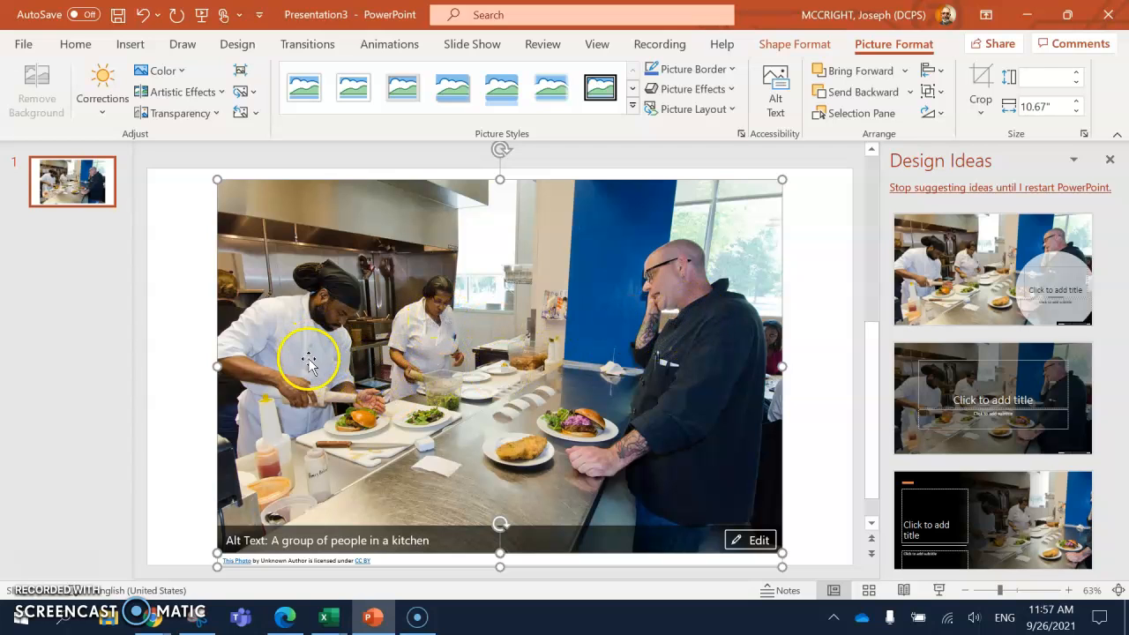
mouse_move(671, 362)
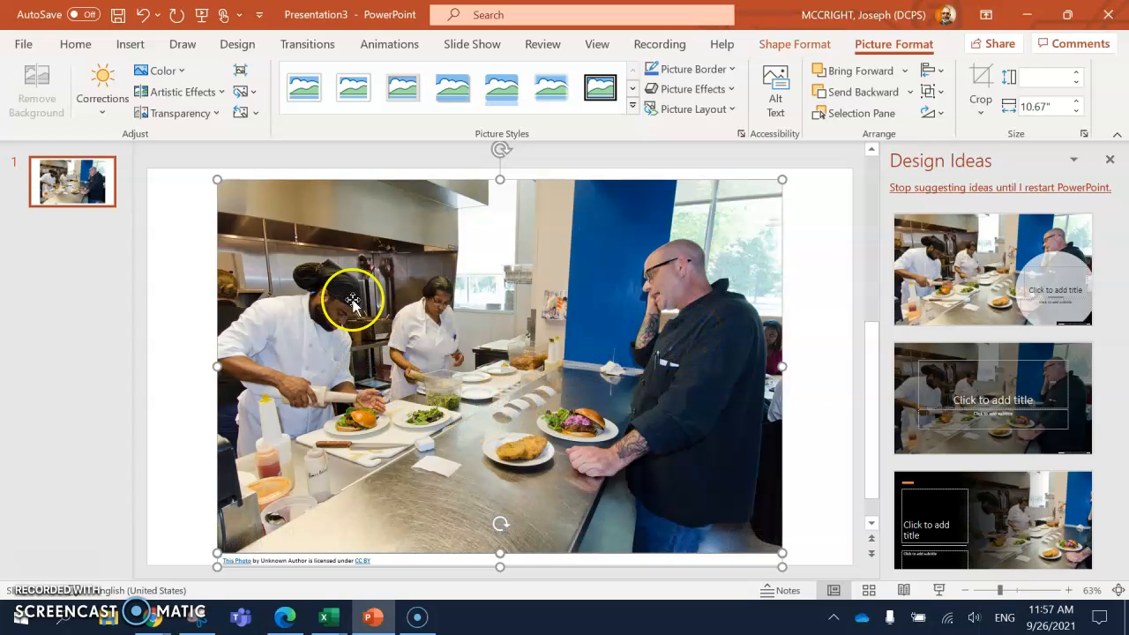
mouse_move(256, 309)
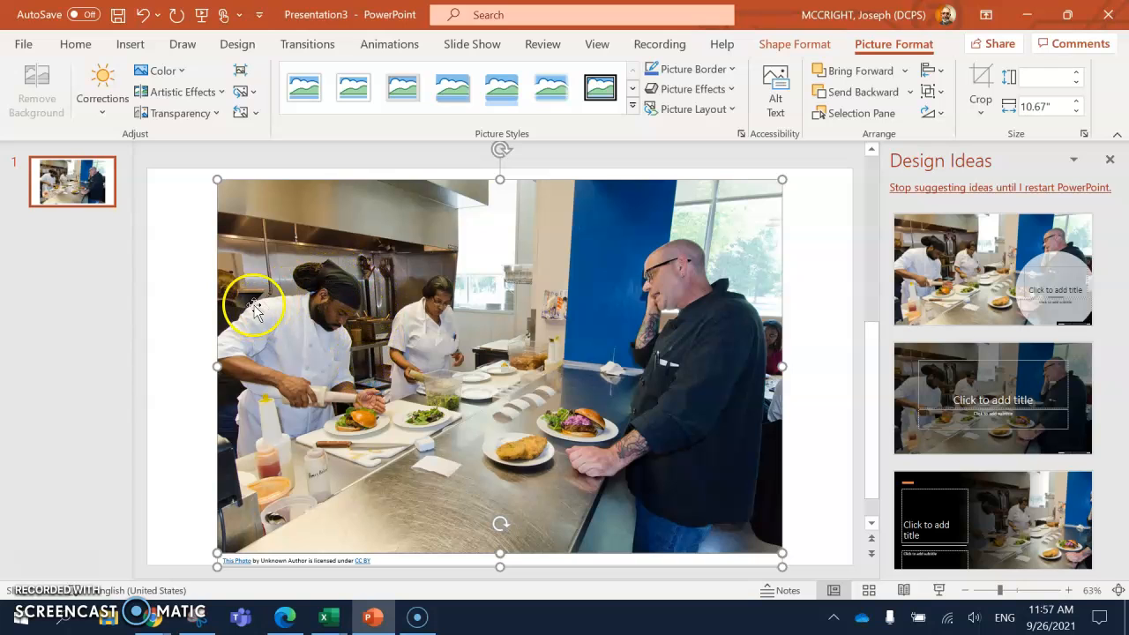
Return to the Insert features with the kitchen photo placed on slide 1.
click(131, 42)
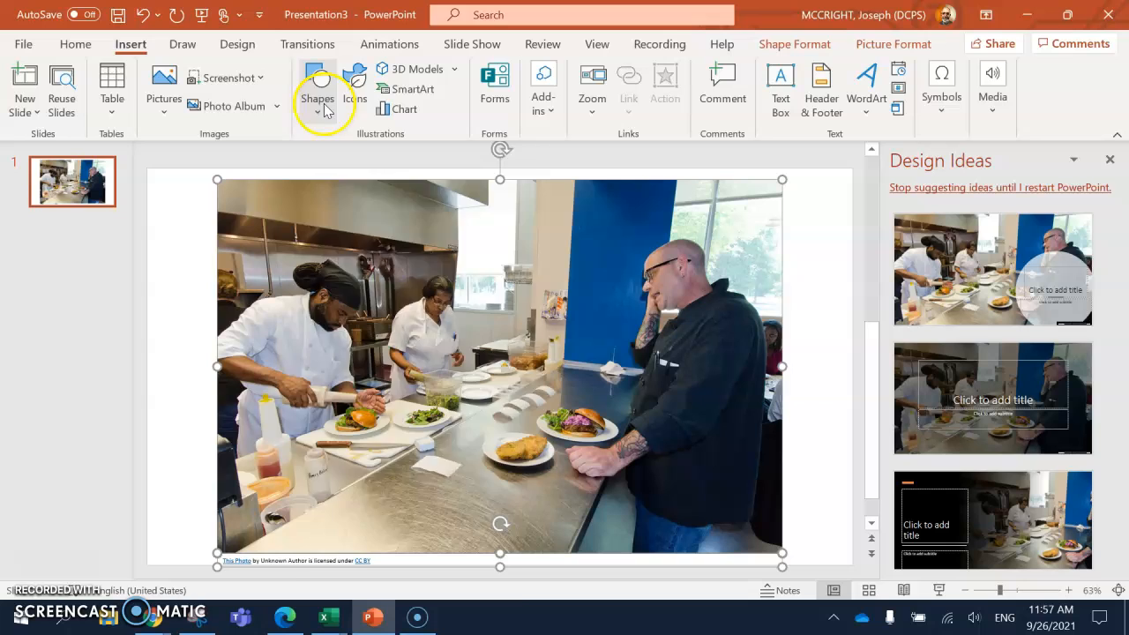
Draw a left block arrow over the photo pointing at the cook and fill it white.
click(318, 88)
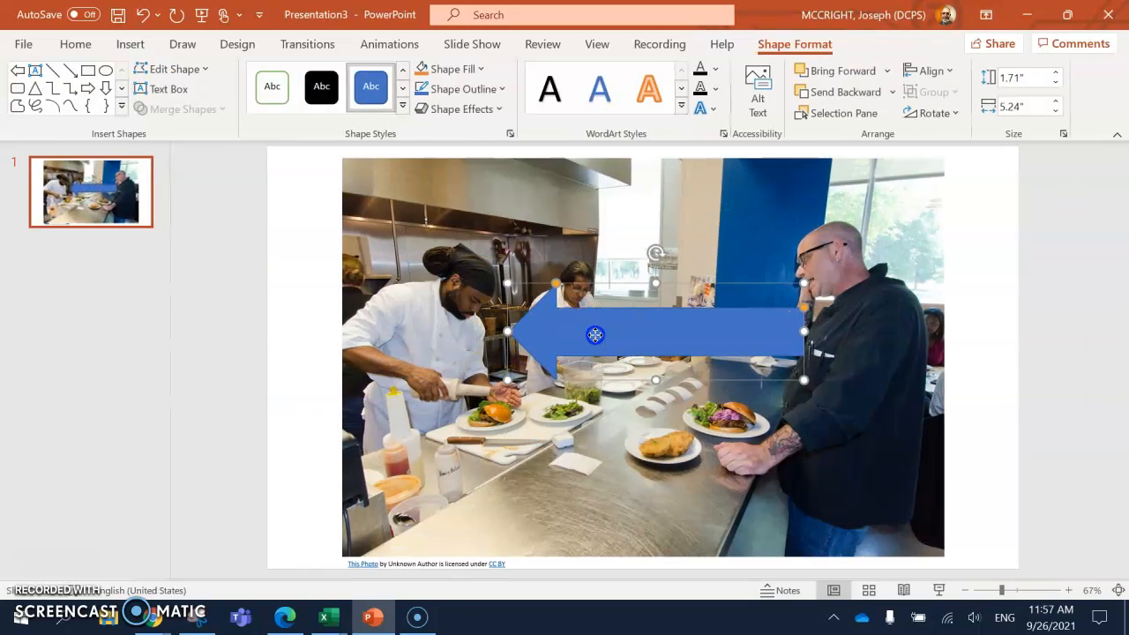
drag(596, 335, 582, 307)
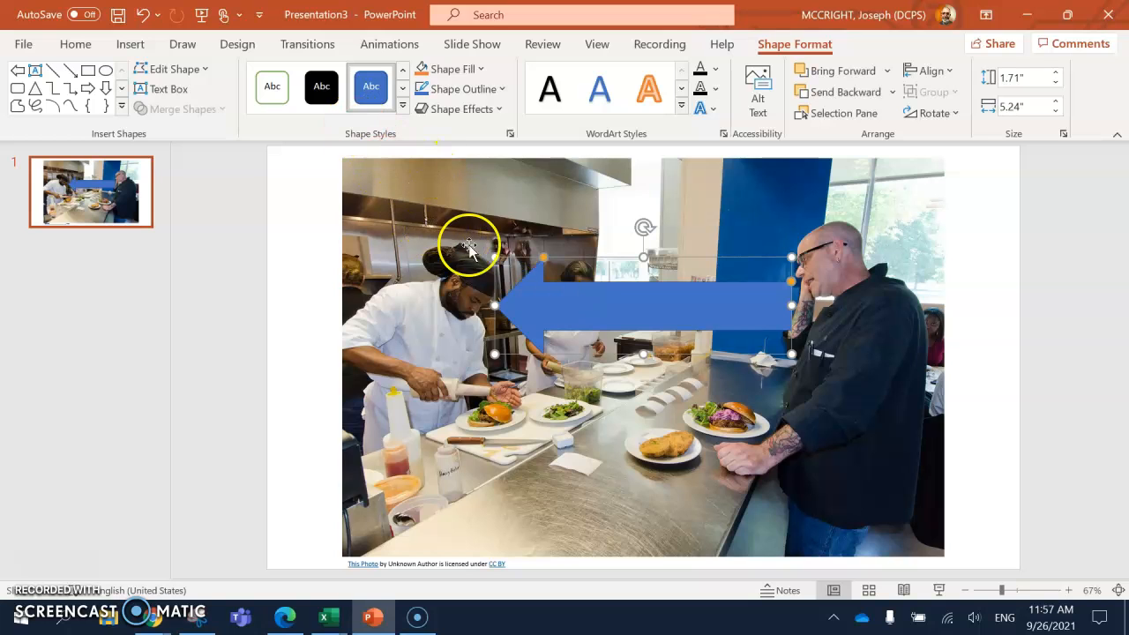
mouse_move(409, 184)
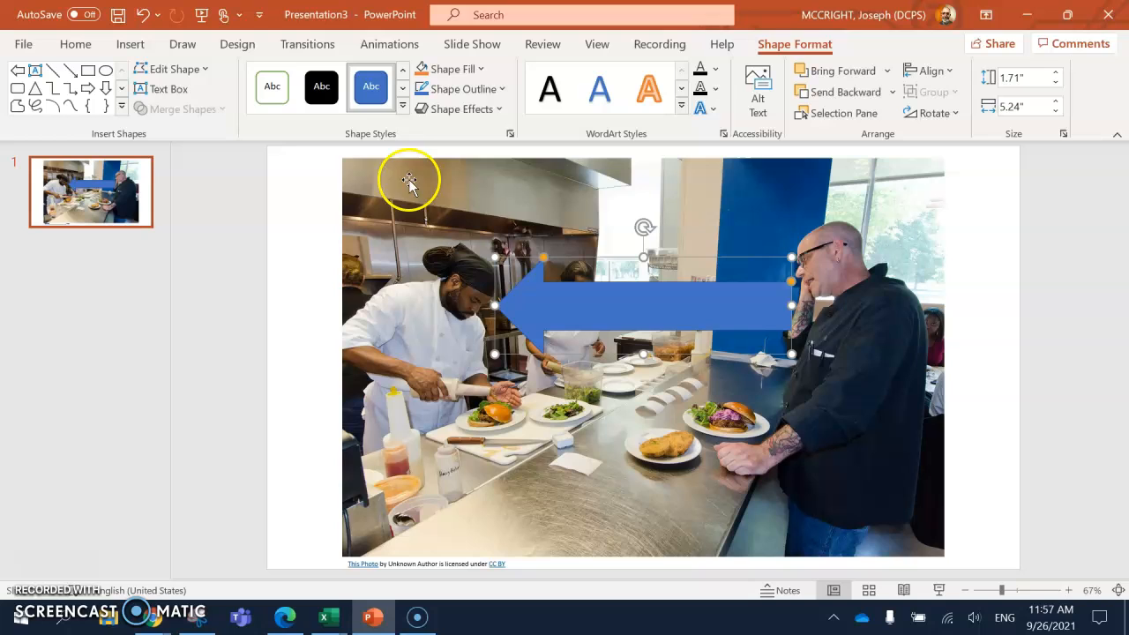
click(271, 87)
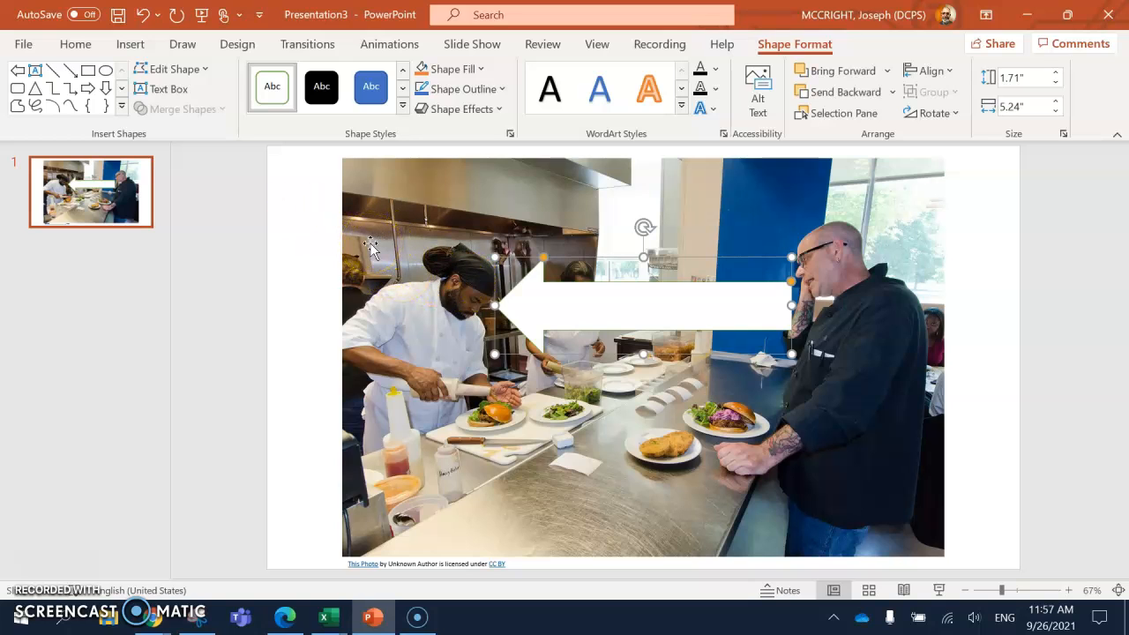
mouse_move(378, 344)
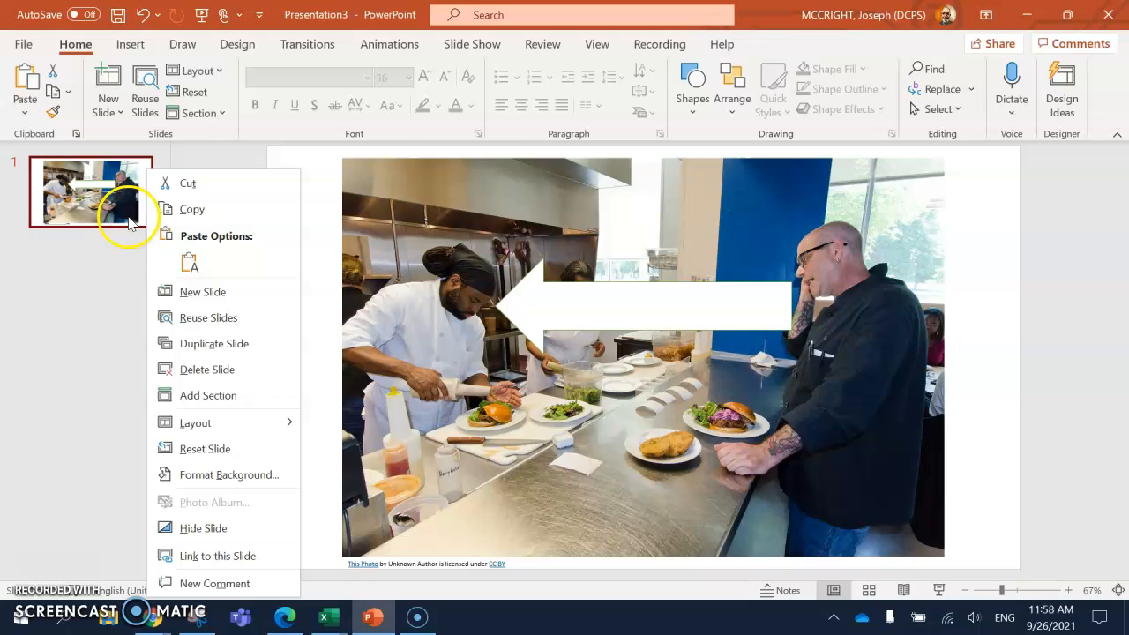
Duplicate slide 1 and label its arrow 'cocinero' in enlarged 36 pt text.
click(213, 342)
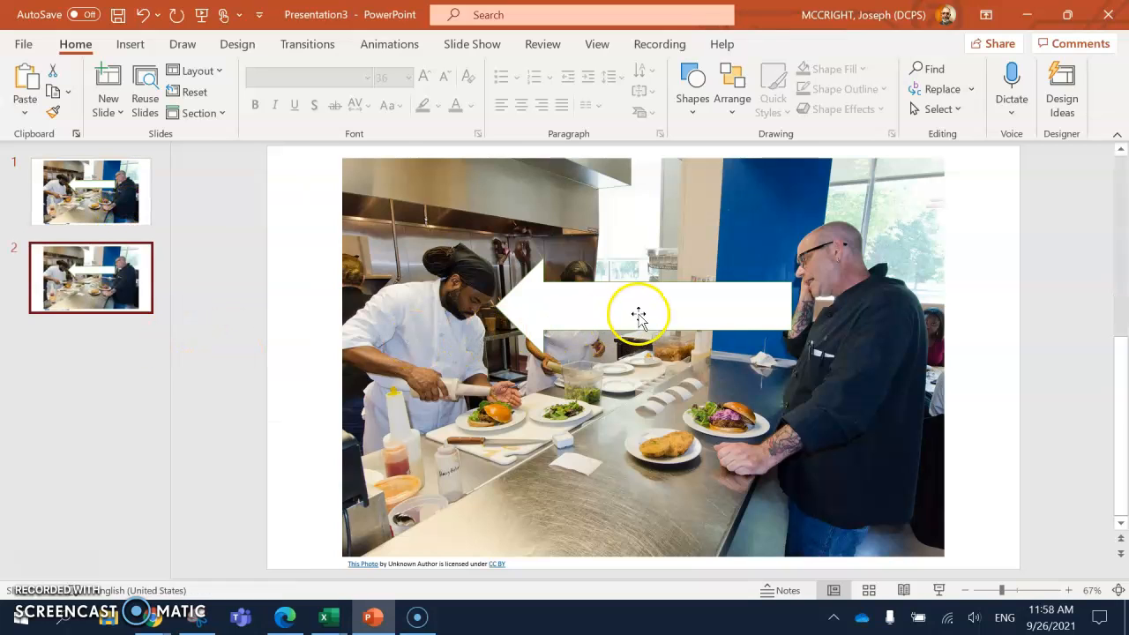
click(638, 314)
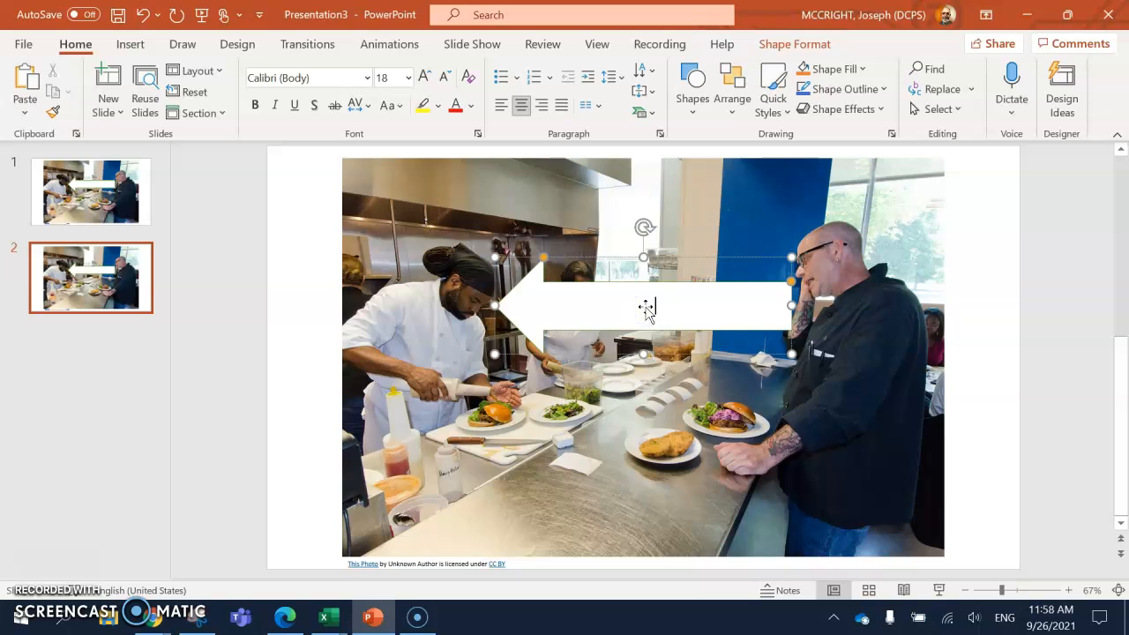
text(ood)
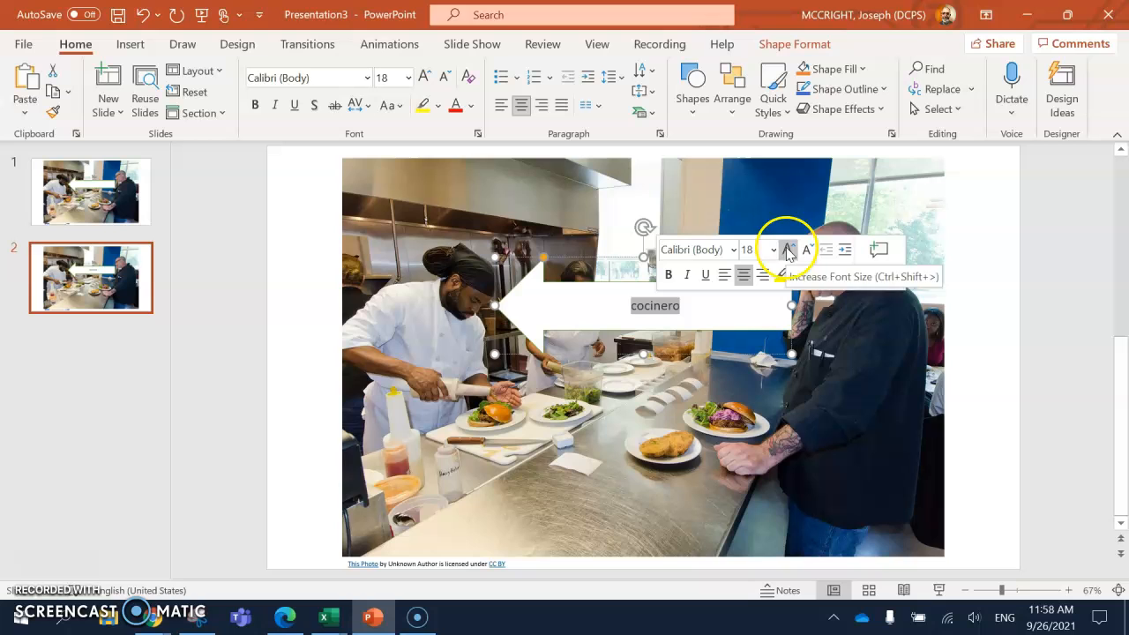
click(787, 251)
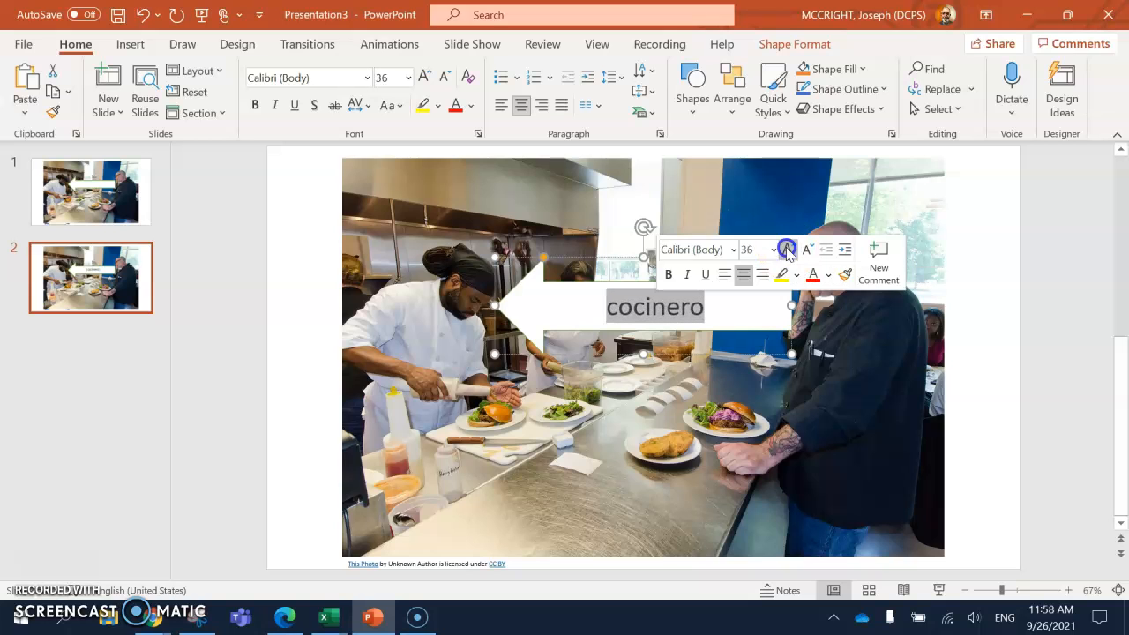
click(443, 250)
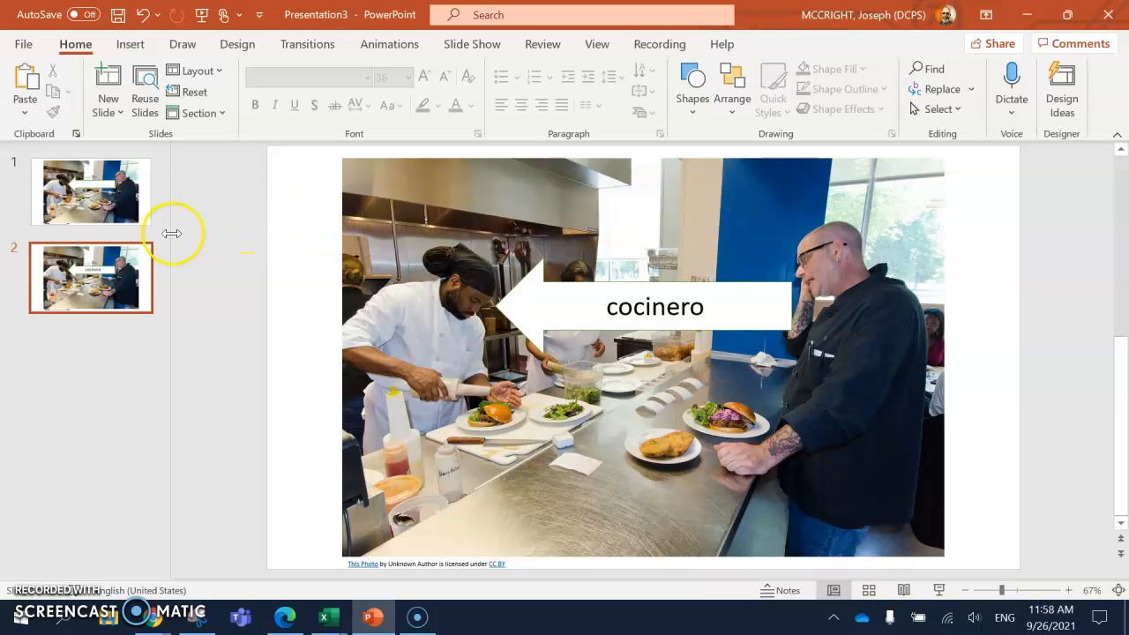
mouse_move(145, 265)
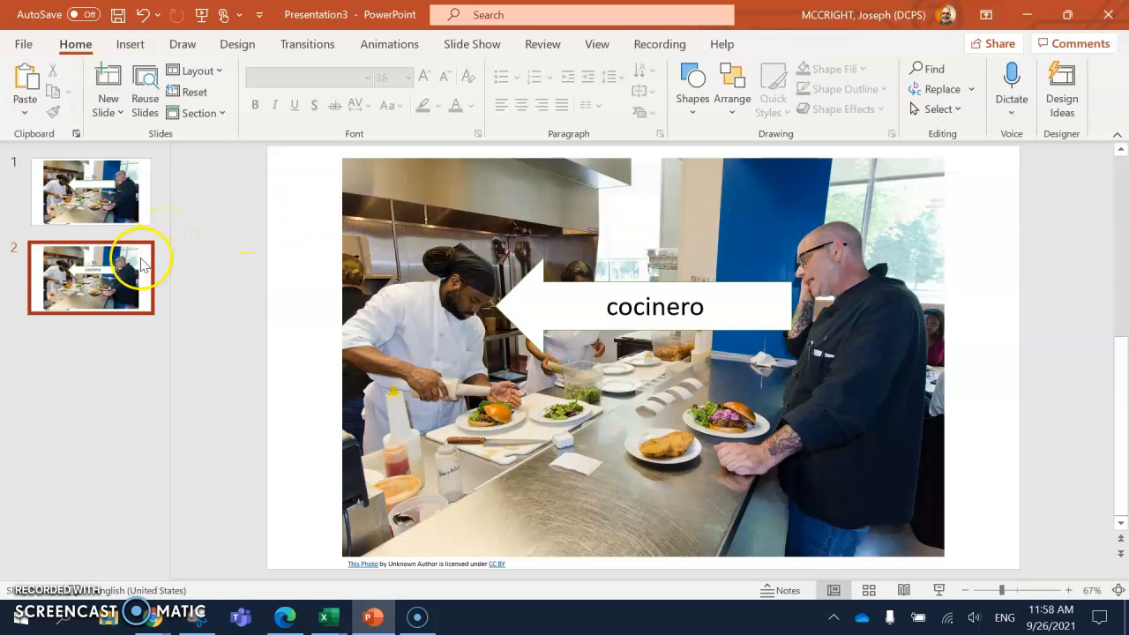
mouse_move(145, 265)
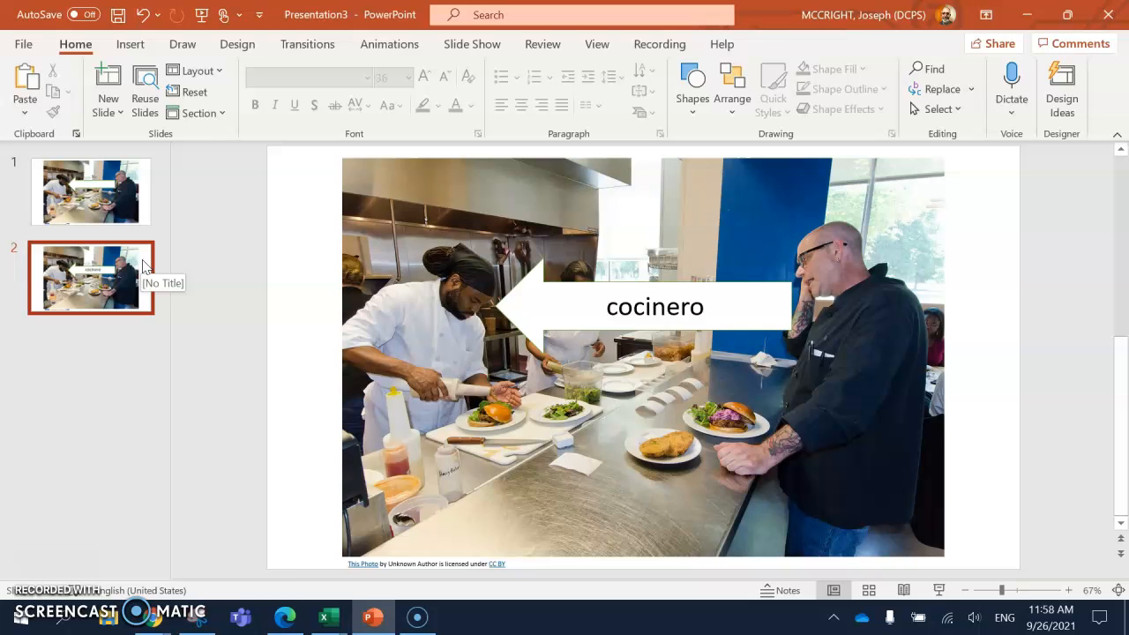
Duplicate slide 2 and retype the arrow label on slide 3 as 'Cocinero = cook'.
right_click(90, 277)
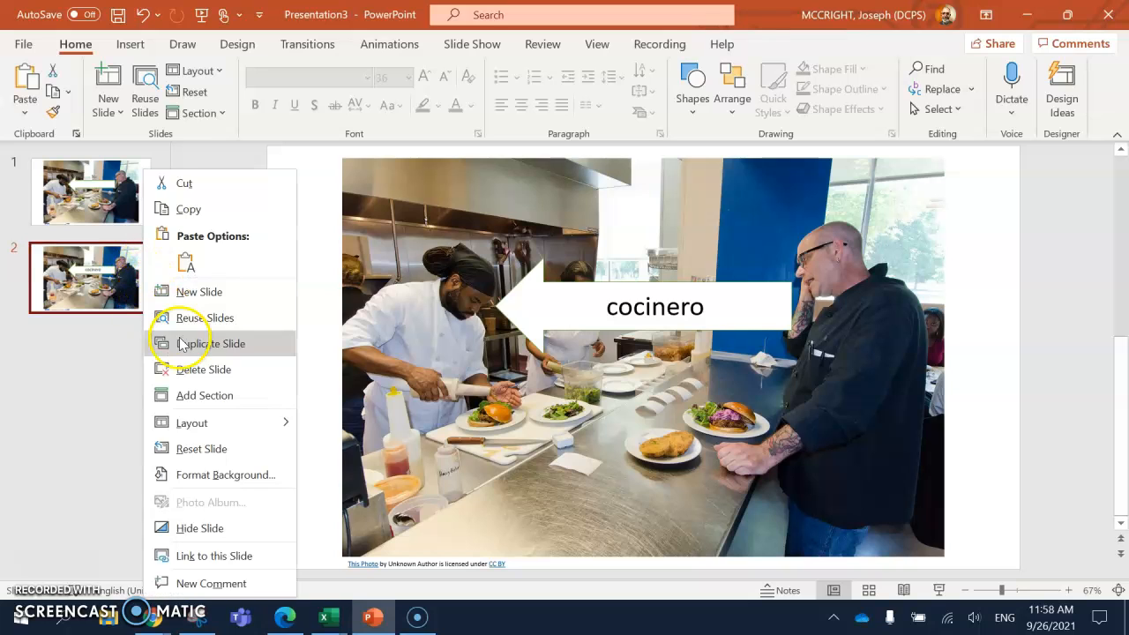
click(213, 342)
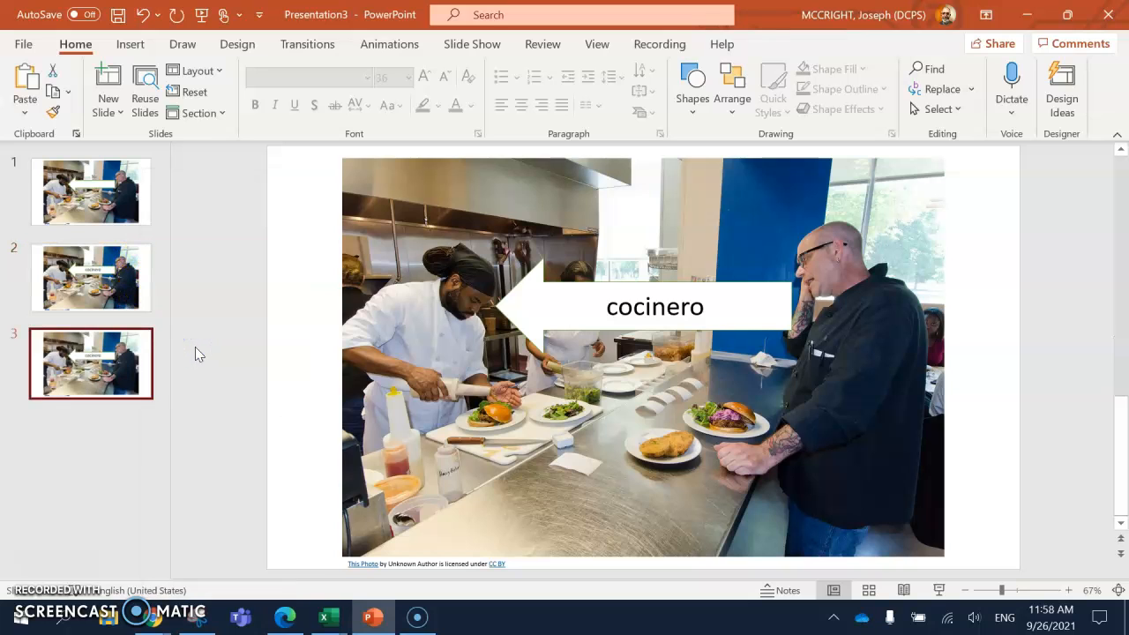
click(667, 307)
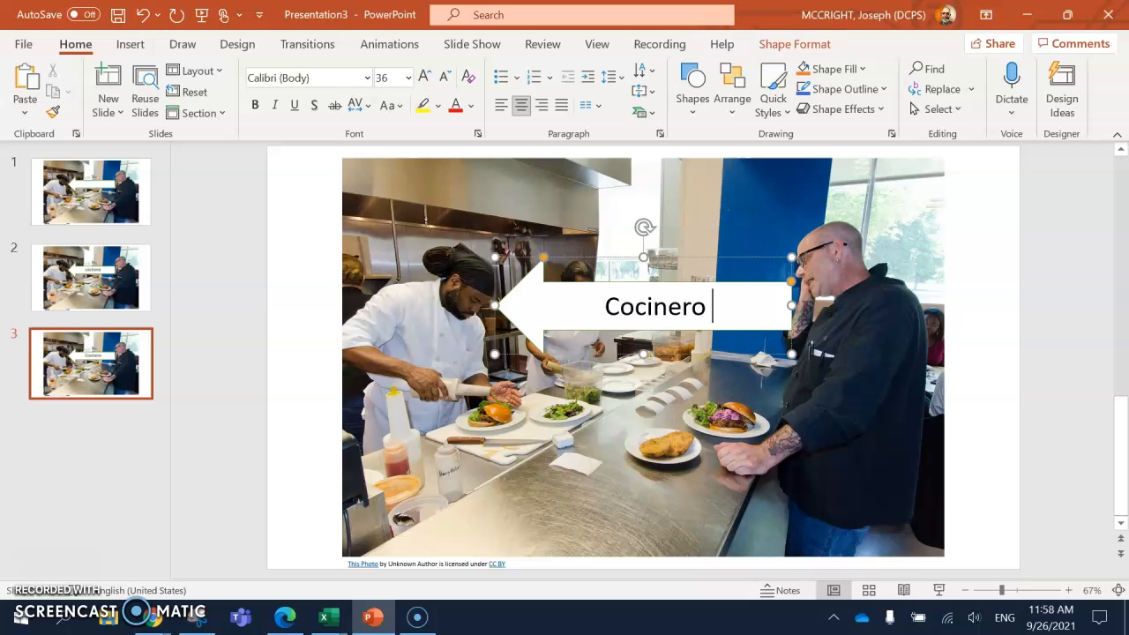
text(= c)
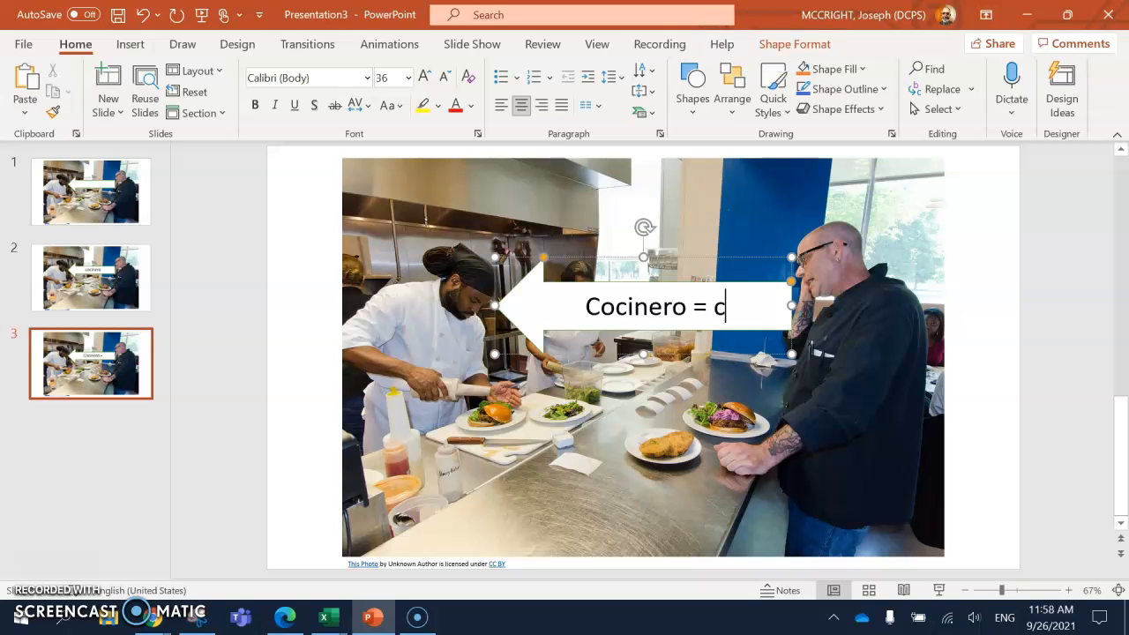
text(ook)
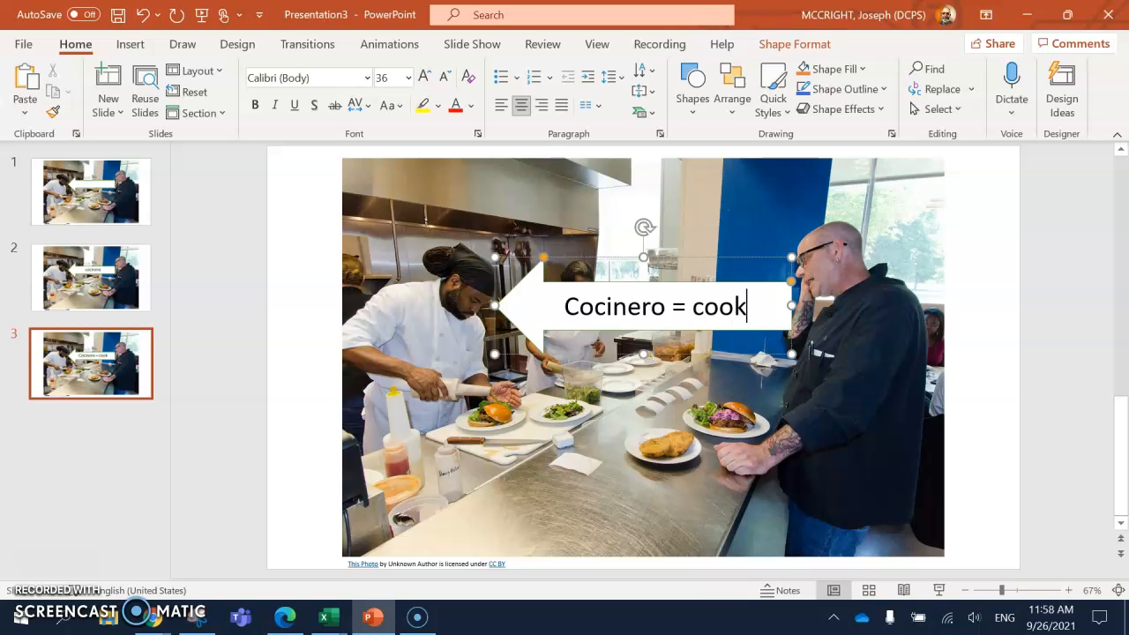